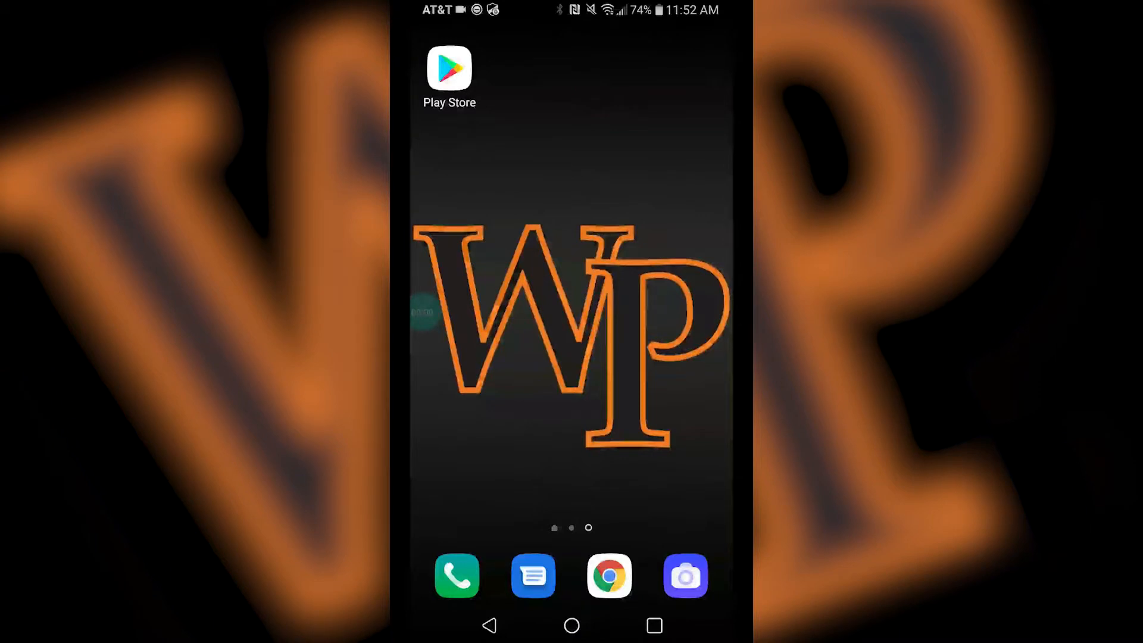
Search the Play Store for 'onedrive'
click(449, 72)
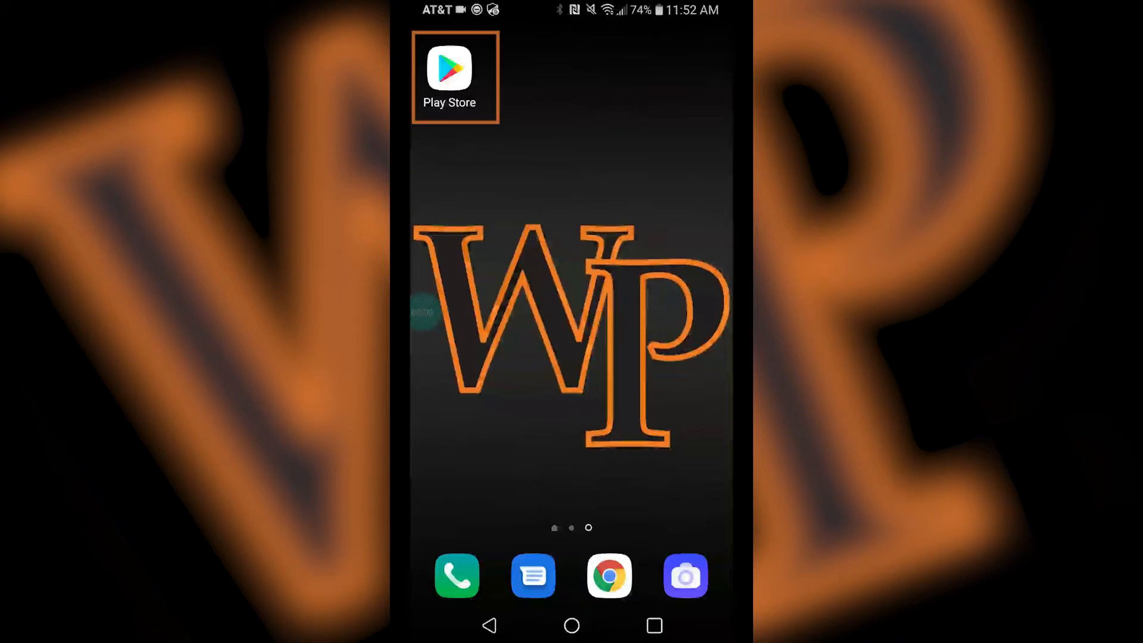
click(448, 69)
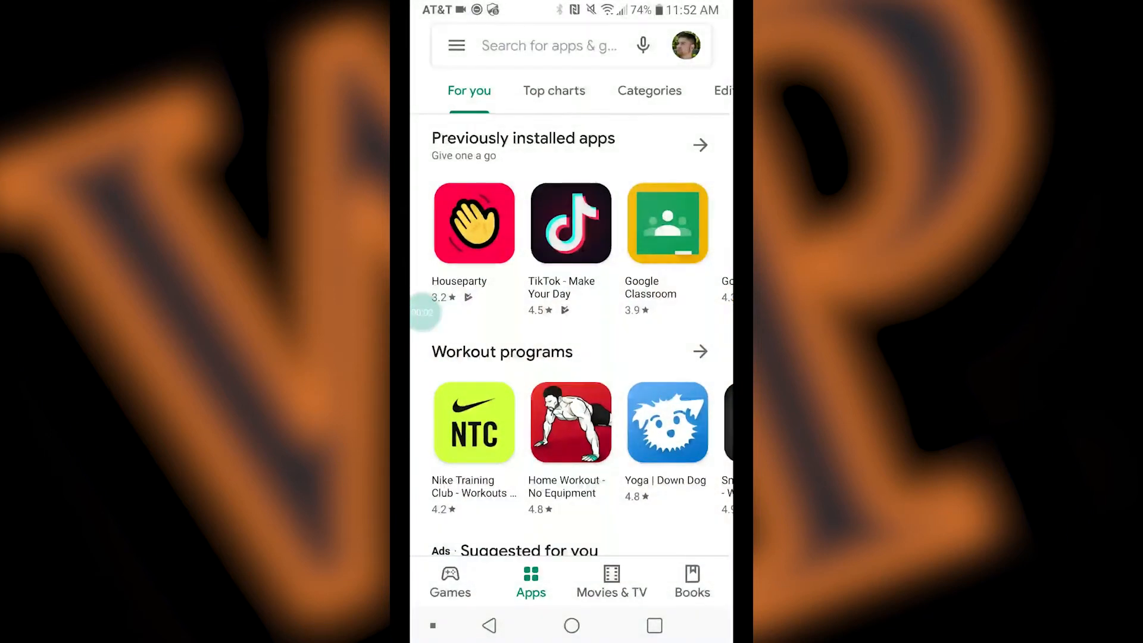
click(546, 45)
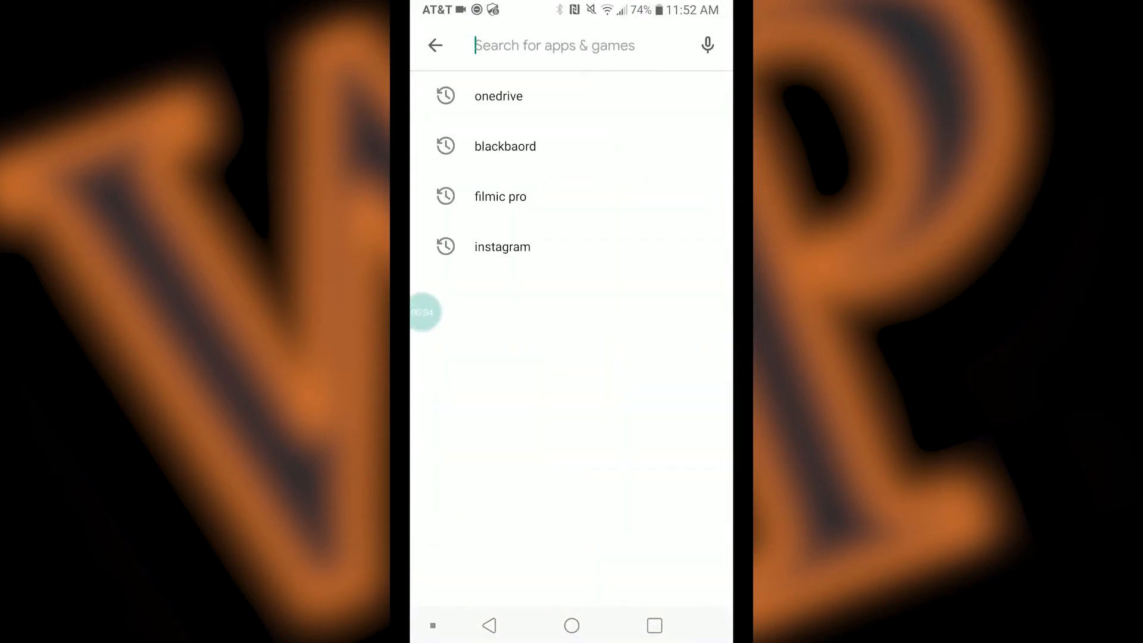
text(onedriv)
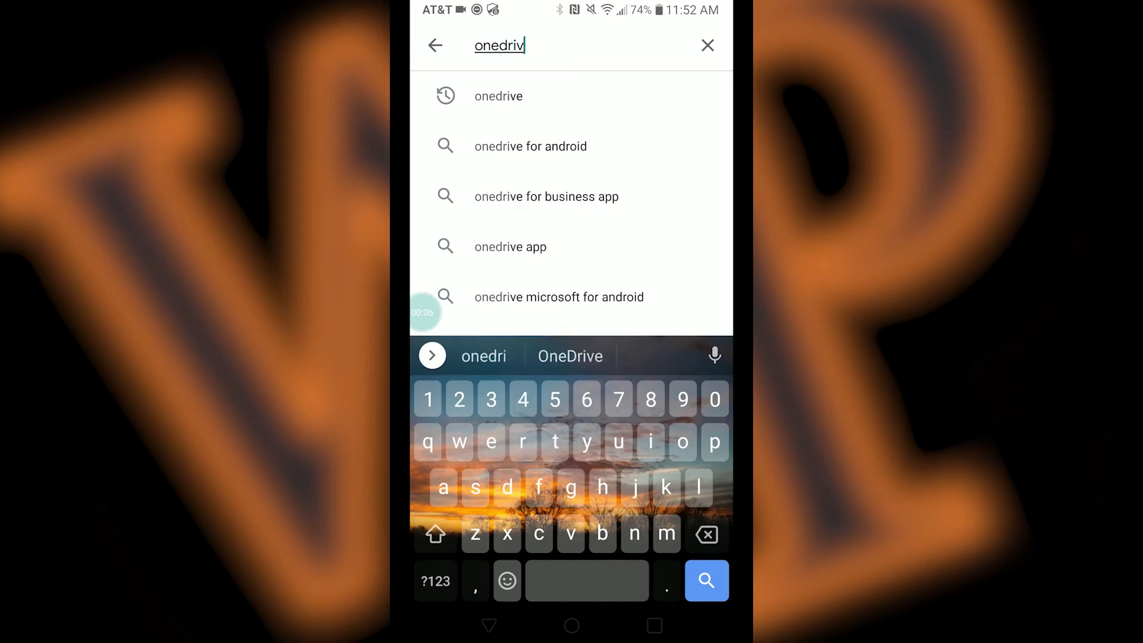
text(e)
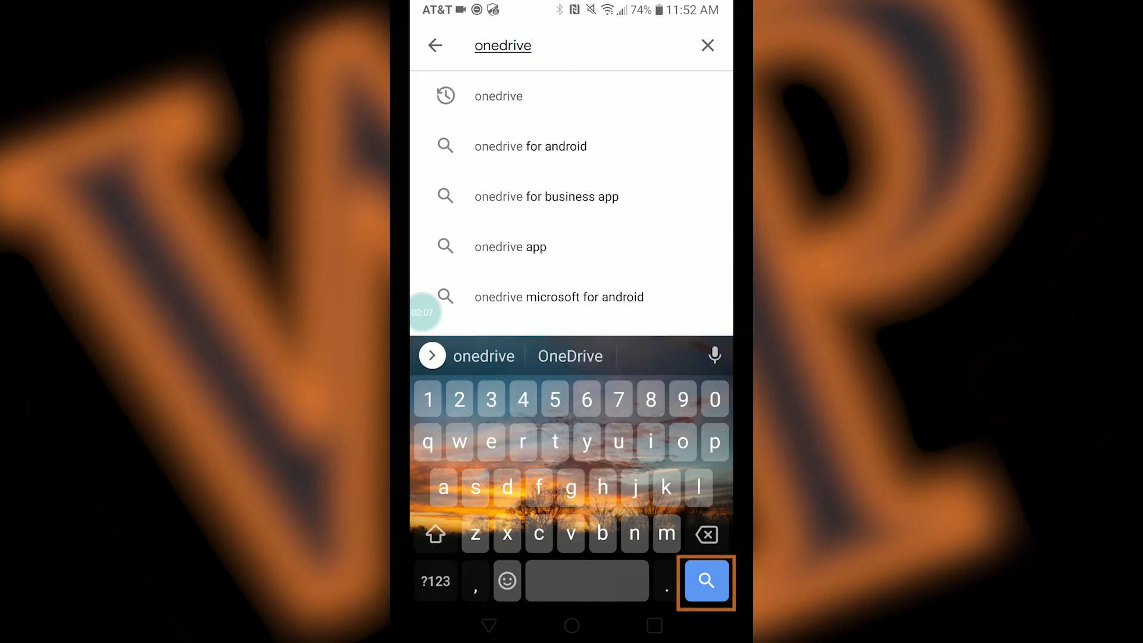
click(704, 581)
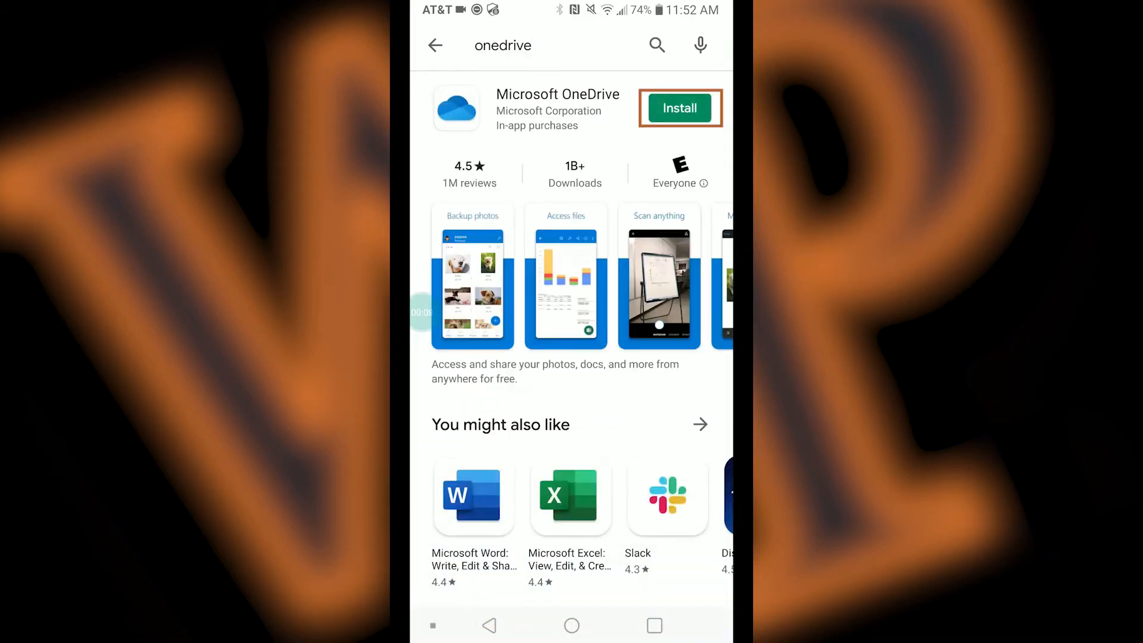
Install Microsoft OneDrive from the search results
click(679, 108)
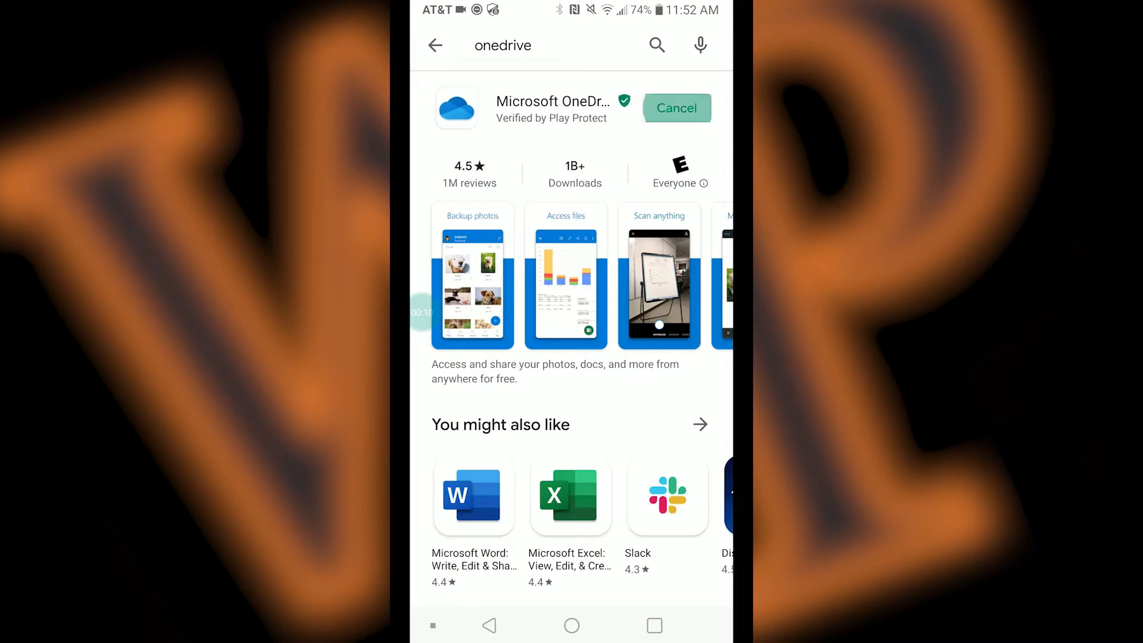
click(675, 108)
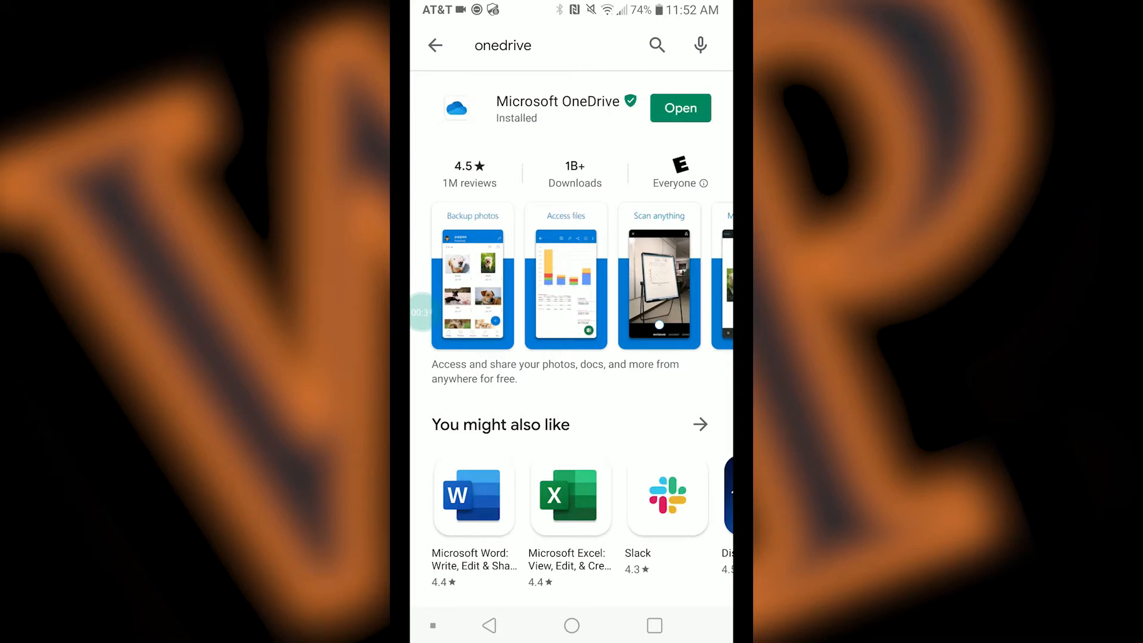
Launch the newly installed OneDrive app and choose to sign in
click(680, 108)
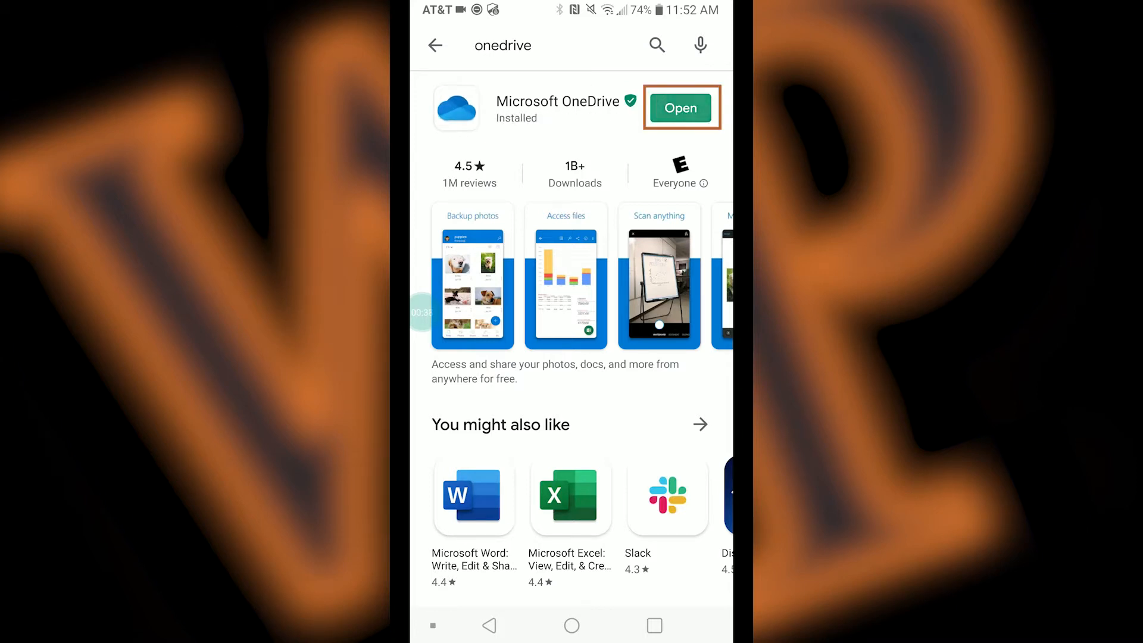
click(680, 107)
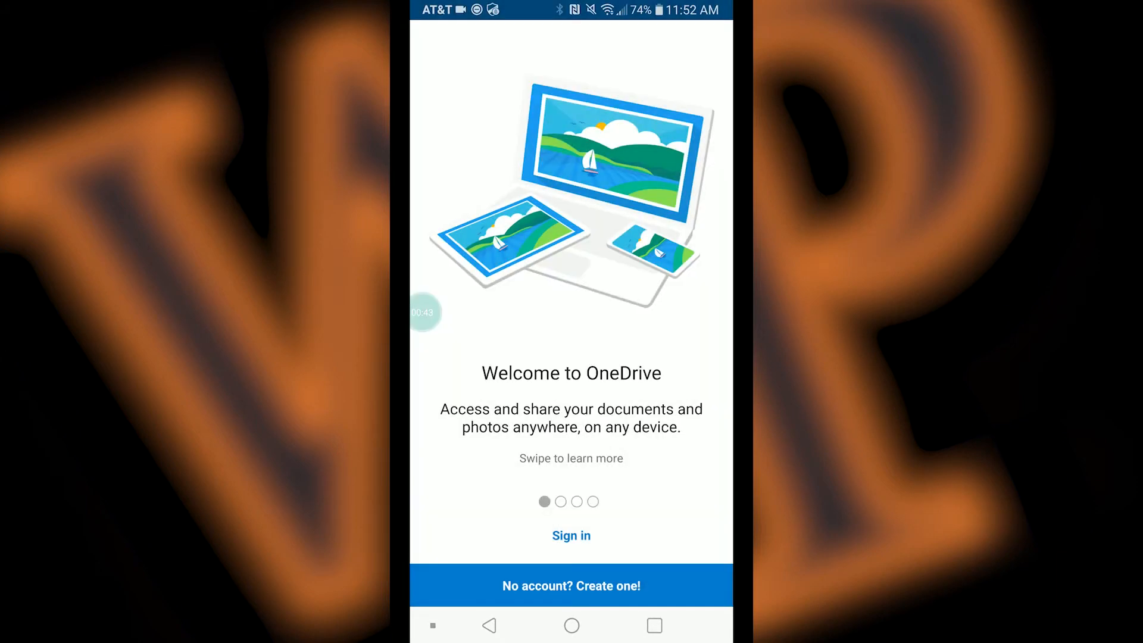
click(571, 534)
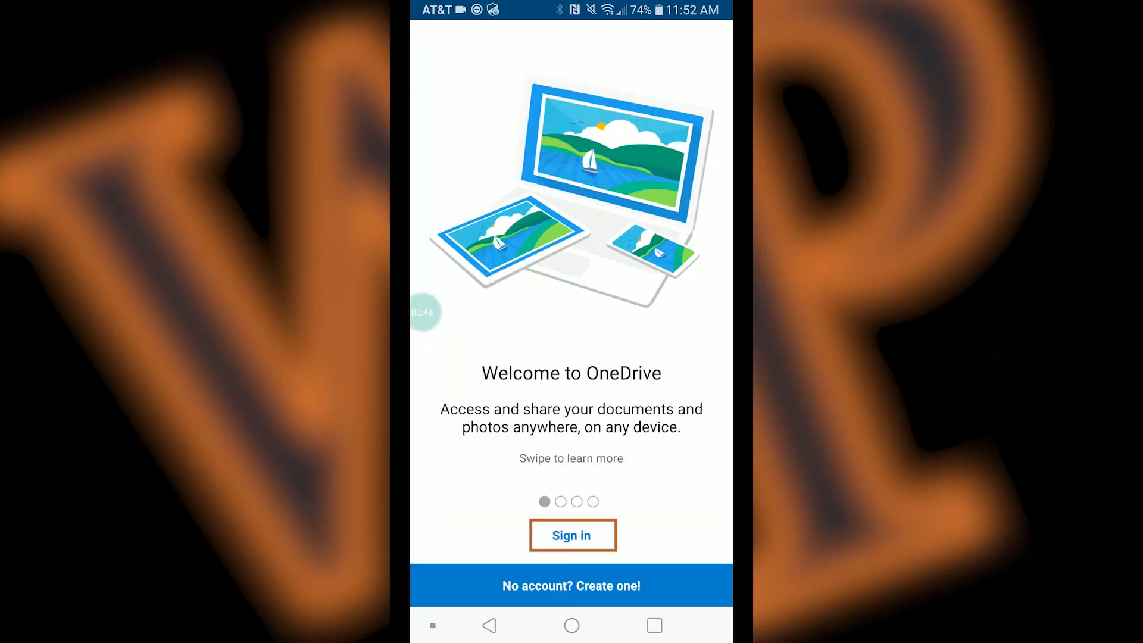
click(571, 534)
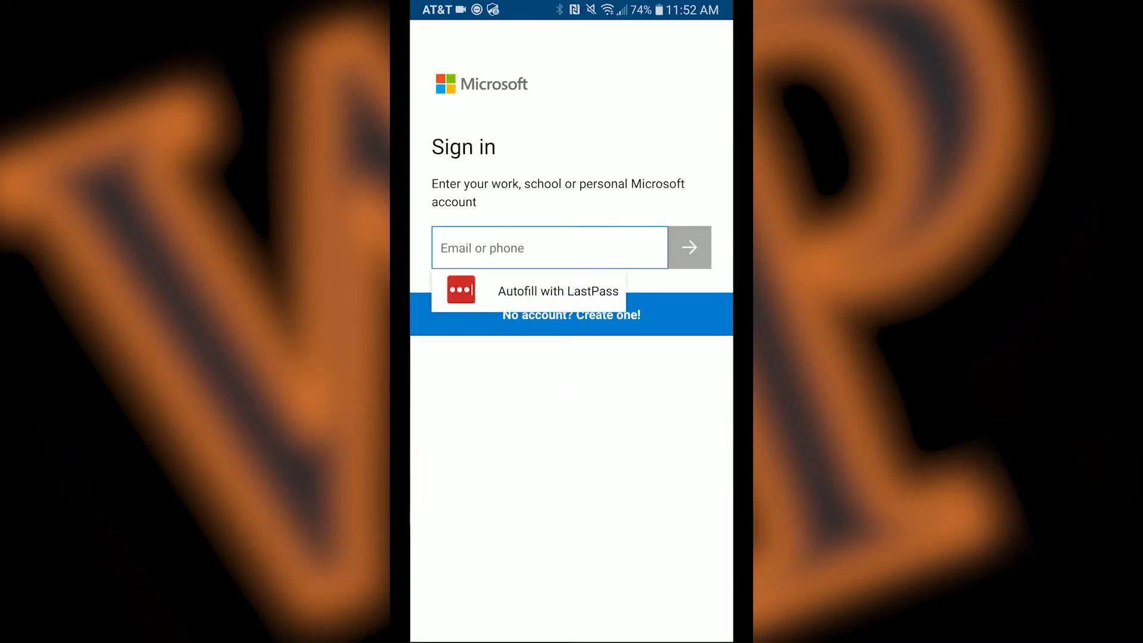
Enter the school e-mail and continue to the organizational account sign-in page
click(557, 291)
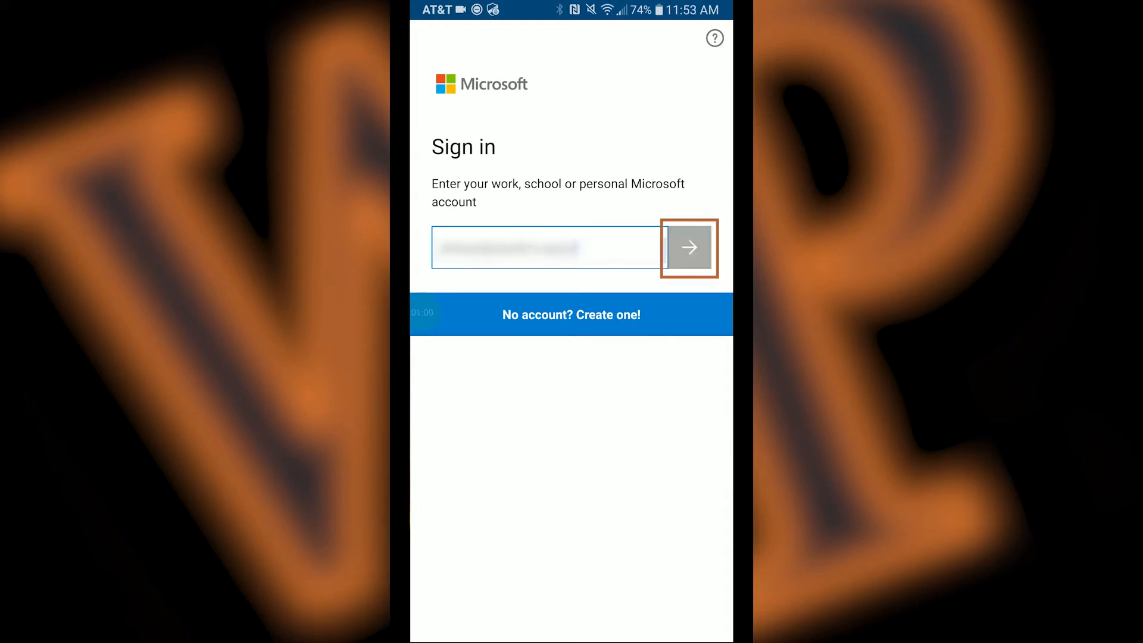
click(687, 247)
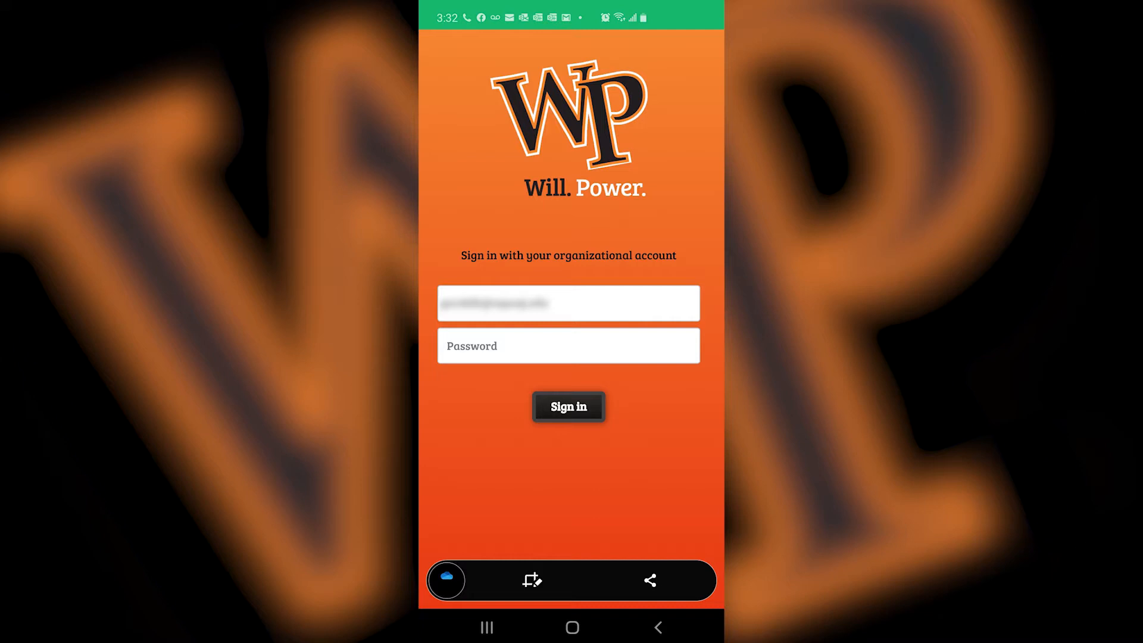
click(568, 406)
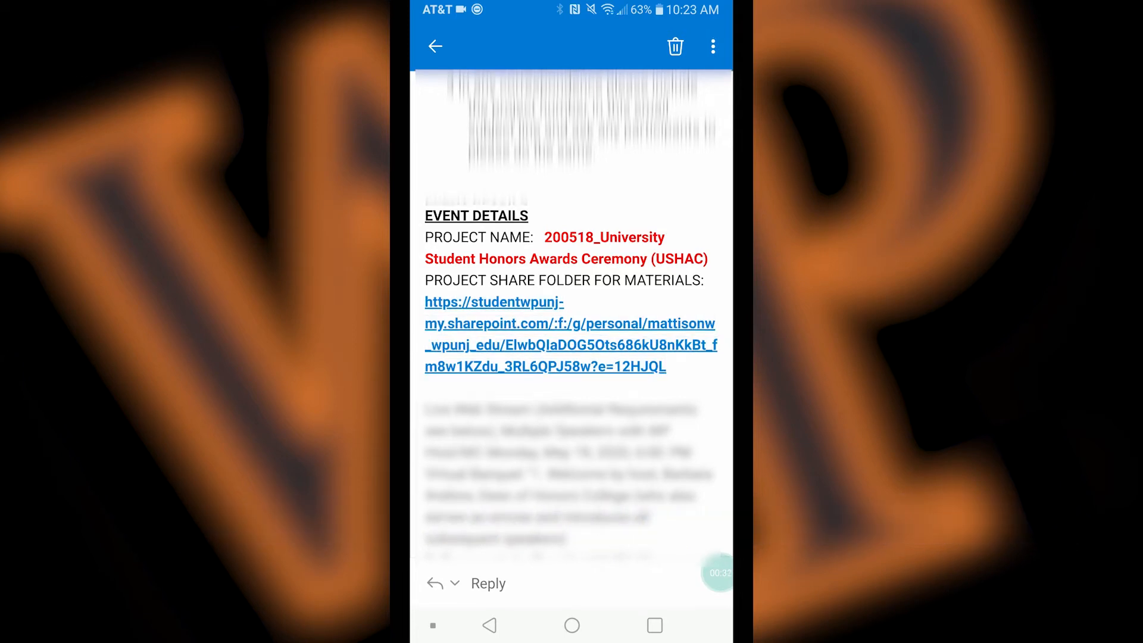
Enter the shared ceremony folder from its link and start a file upload
click(569, 334)
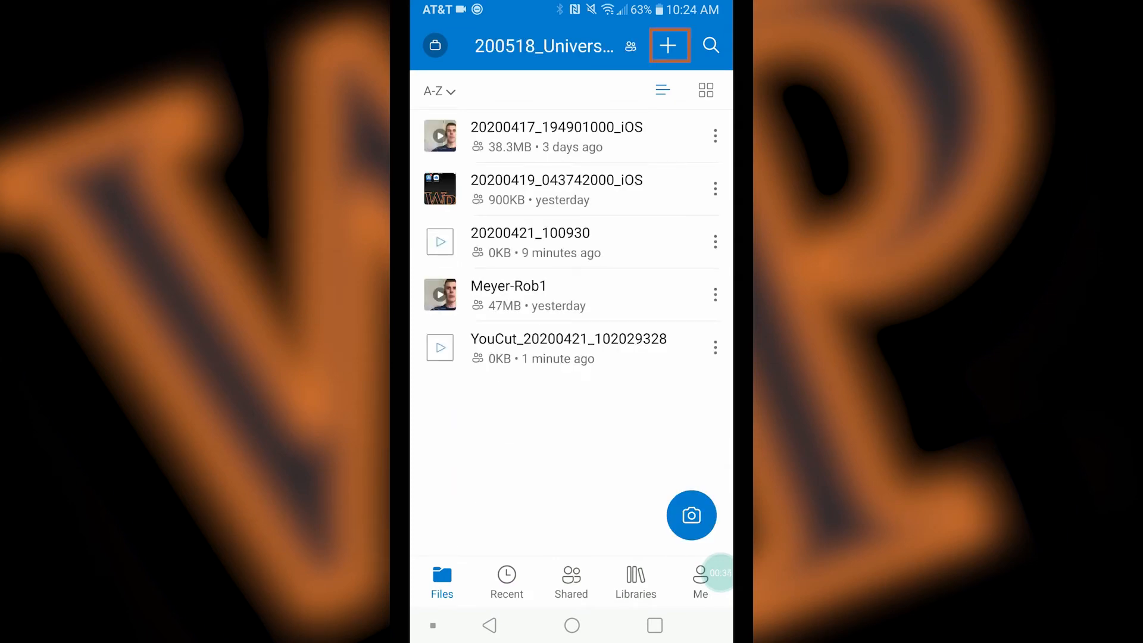
click(668, 45)
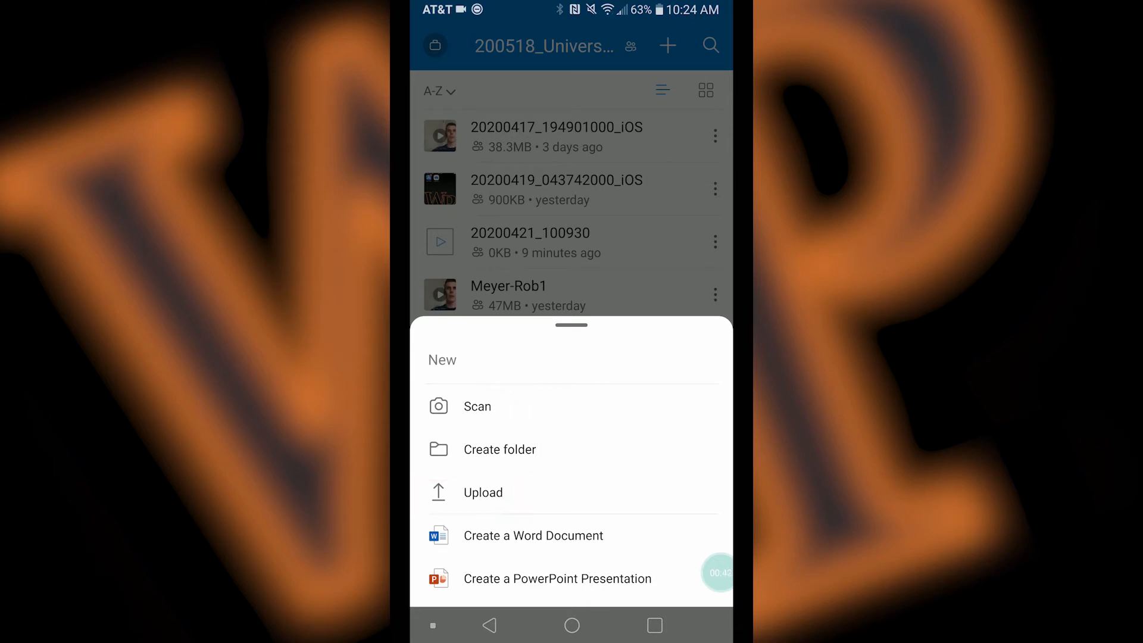
click(482, 492)
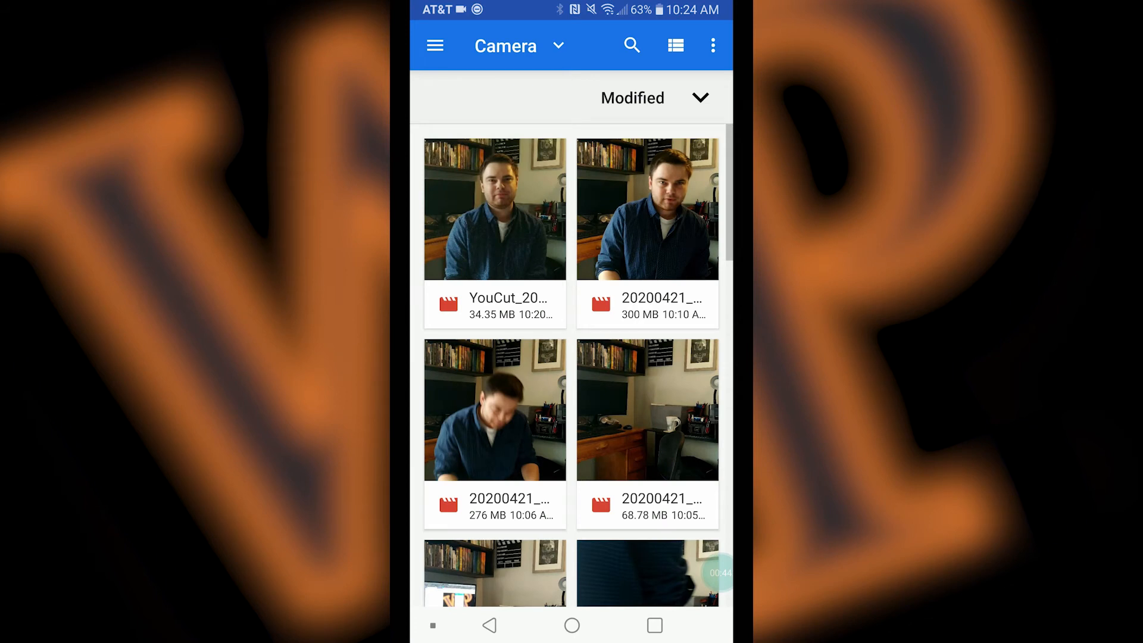
Upload the YouCut video from Videos > Camera into the shared folder
click(435, 46)
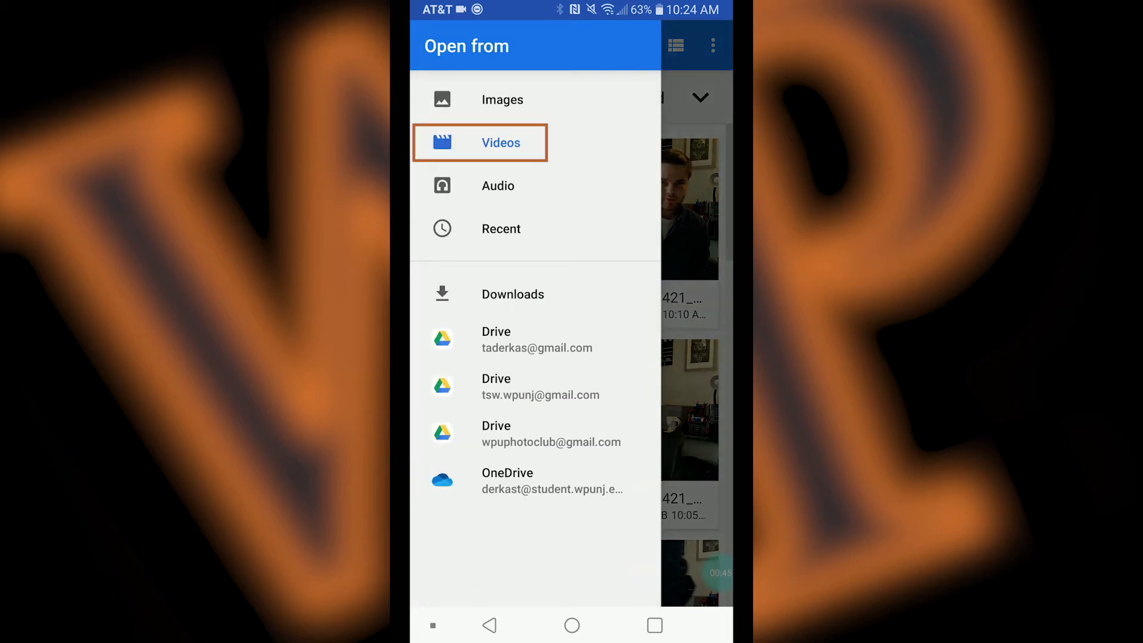
click(501, 142)
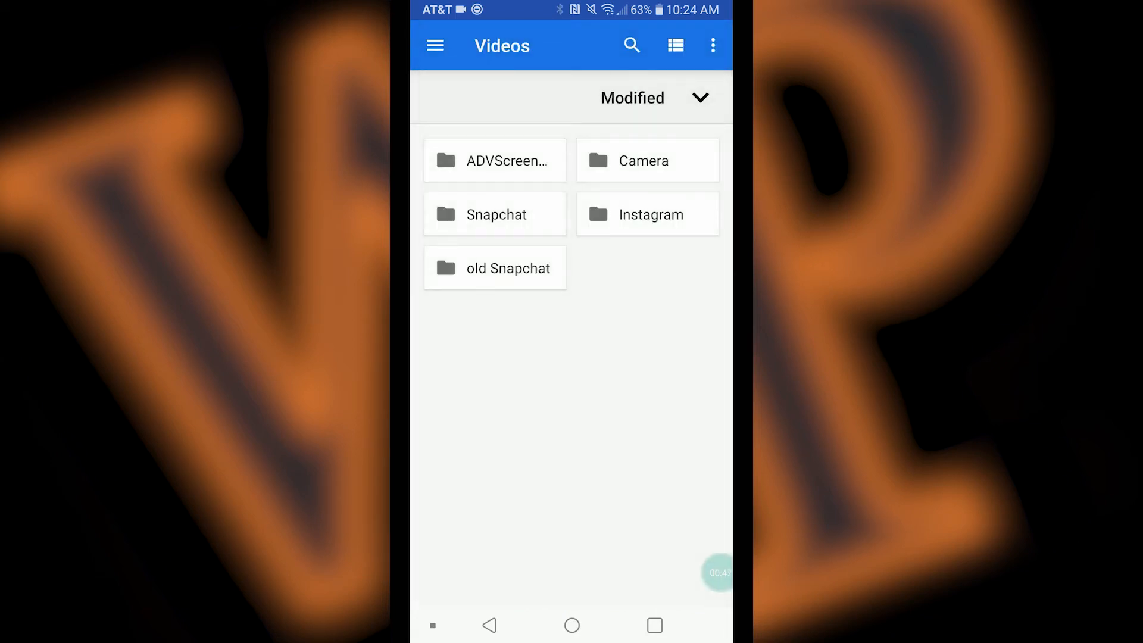
click(645, 161)
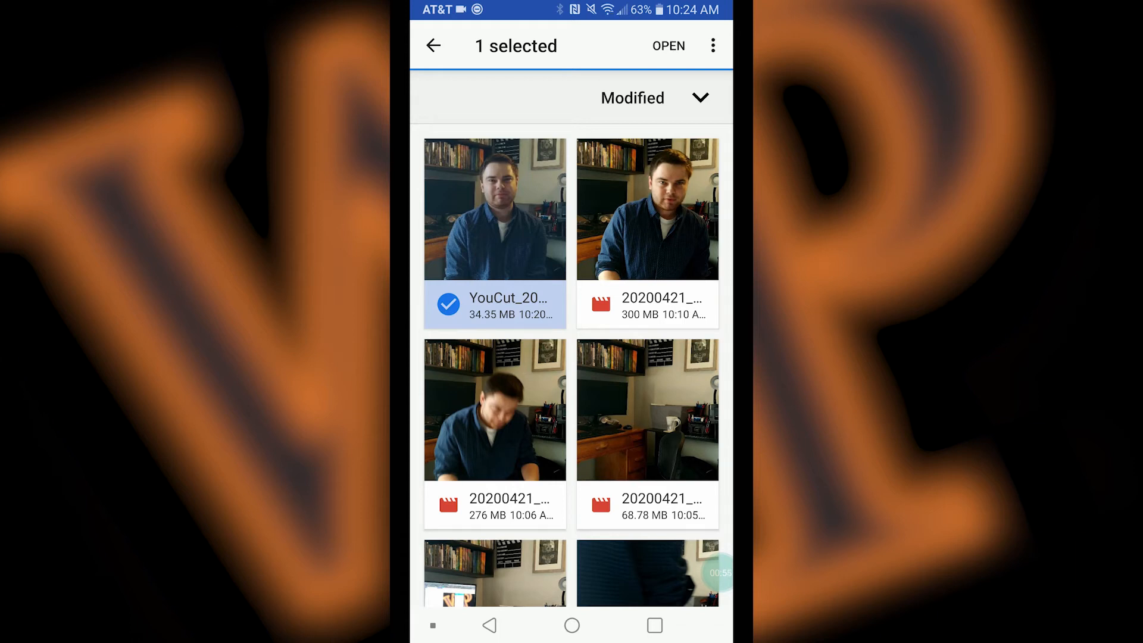
click(647, 209)
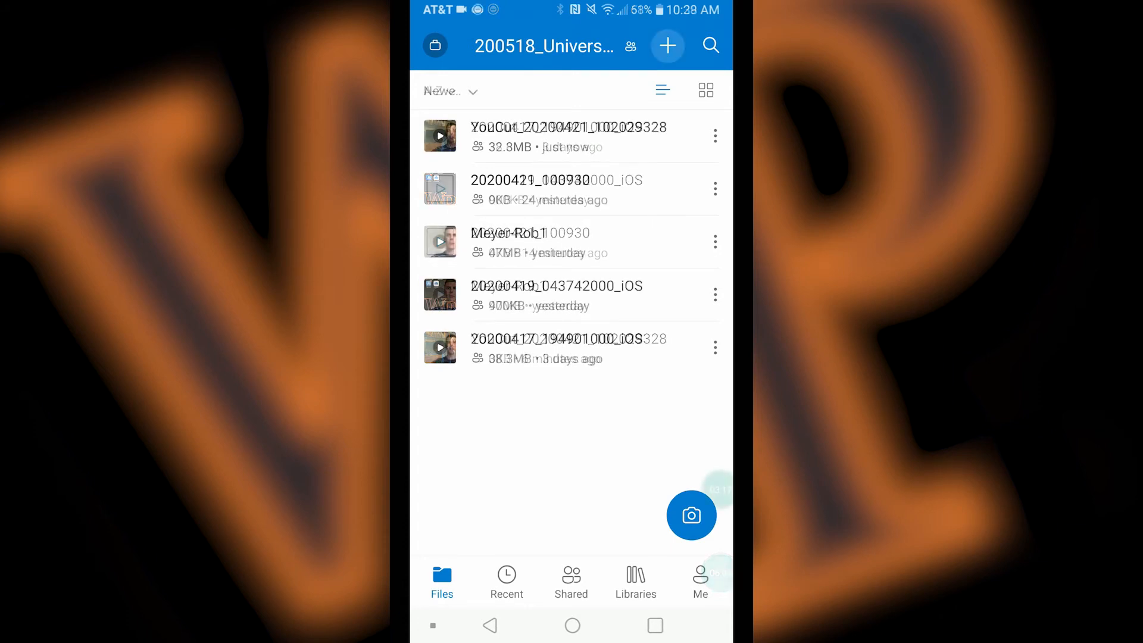
Upload the TSW YouTube channel art image from the Download folder
click(667, 45)
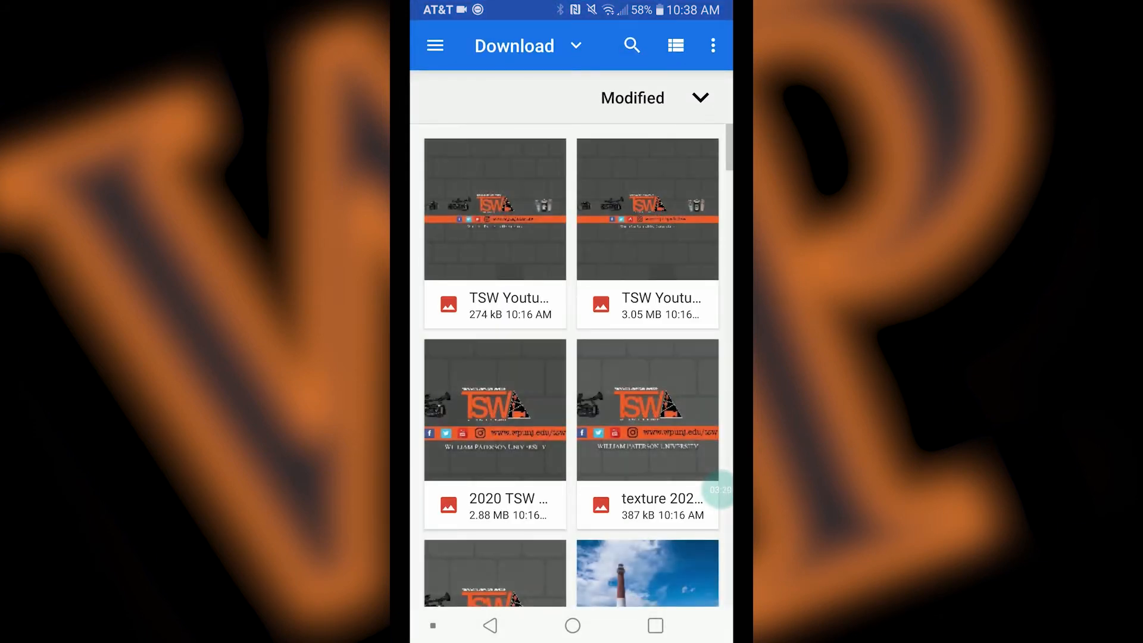
click(434, 46)
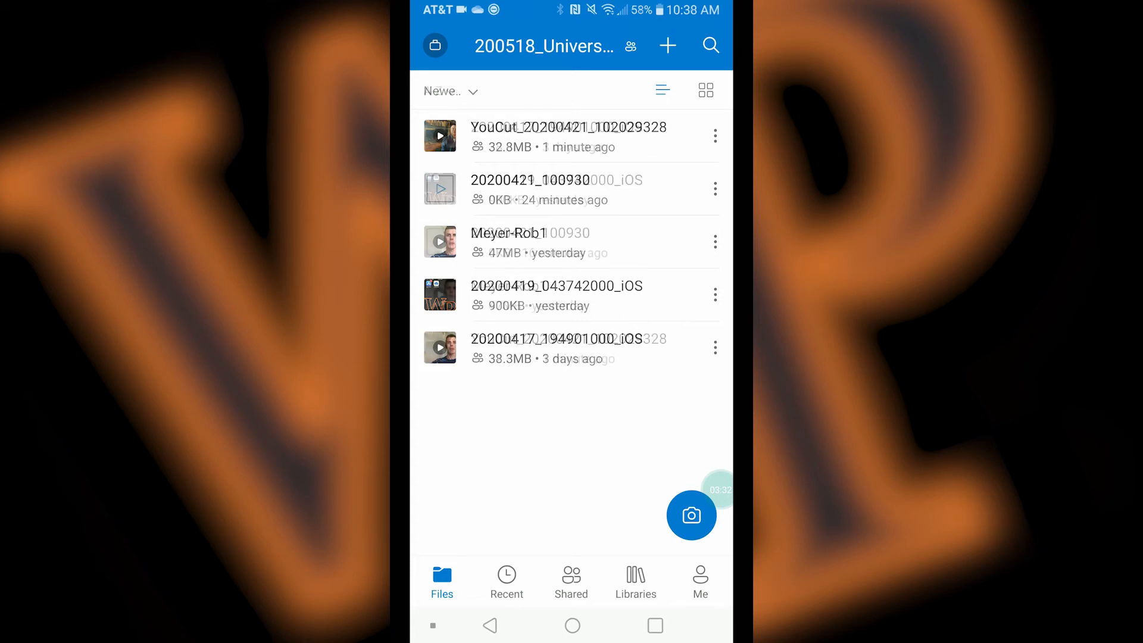
Sort the folder's files by Newest and preview the YouCut video
click(443, 91)
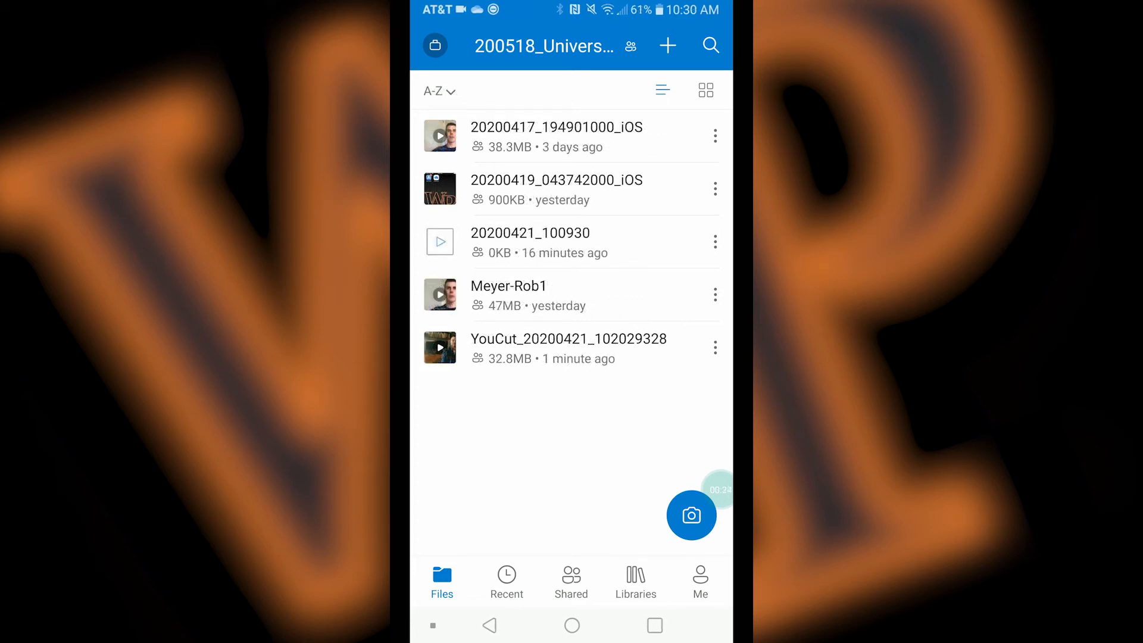
click(439, 92)
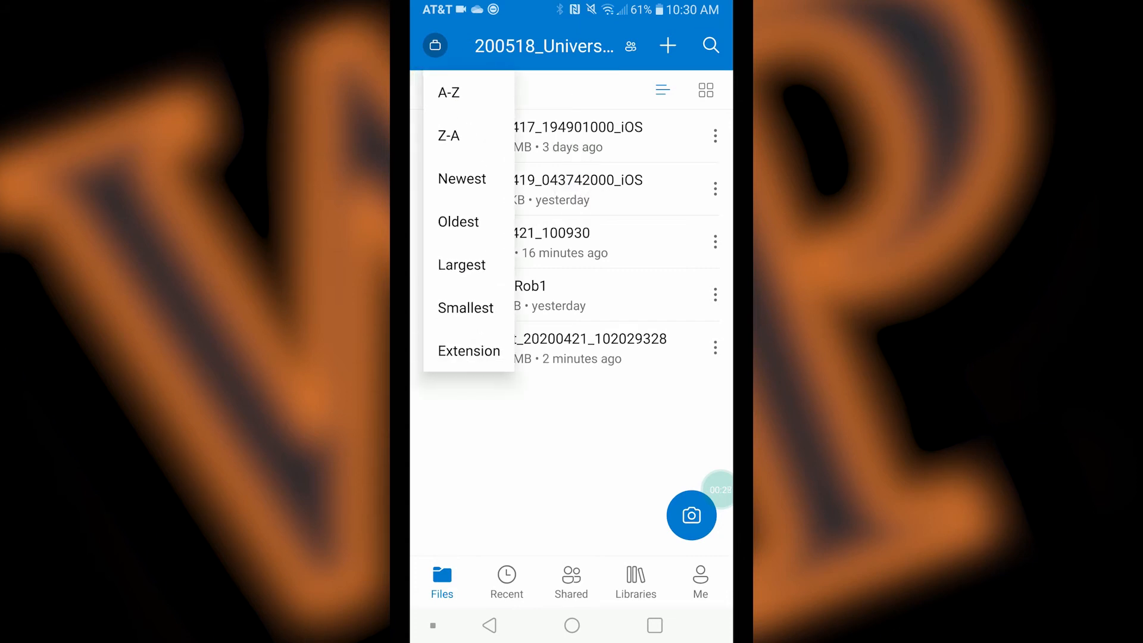
click(462, 178)
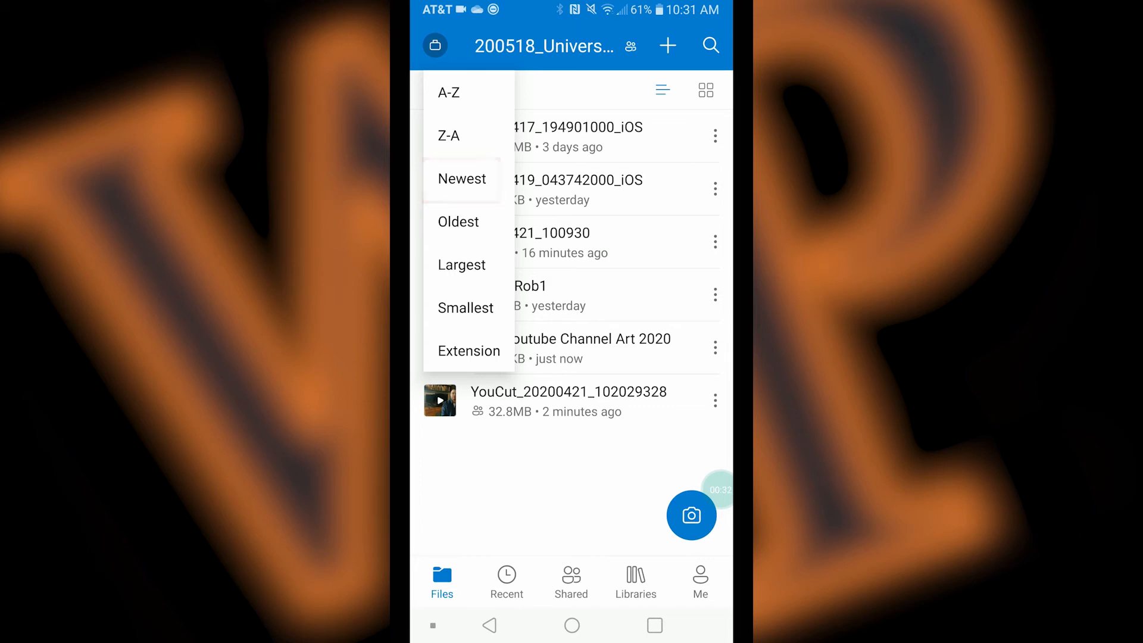
click(462, 179)
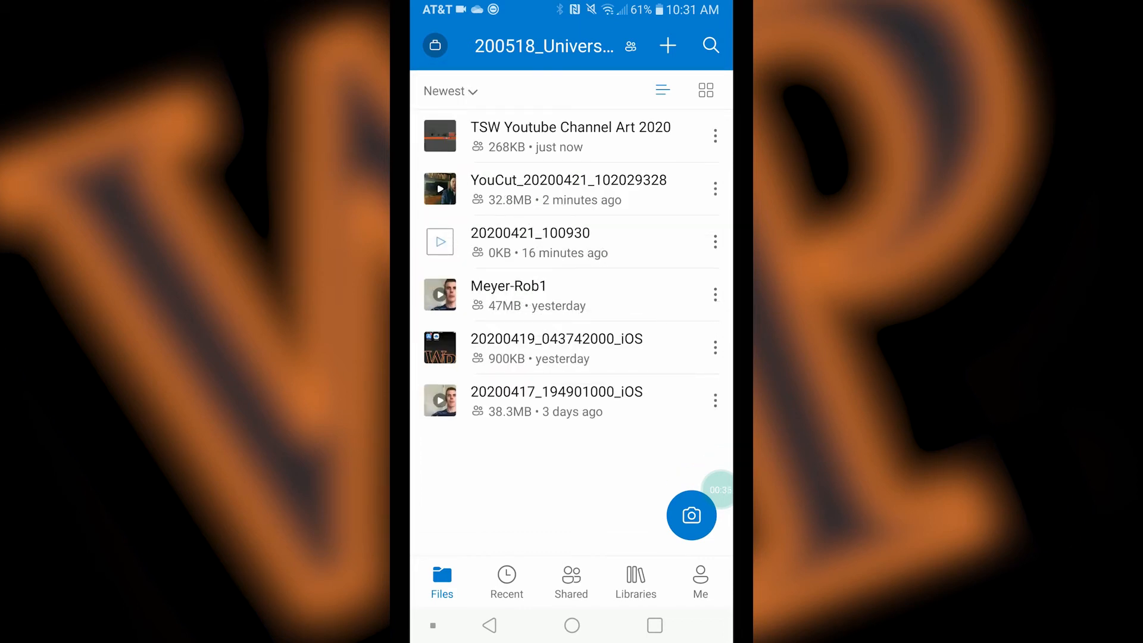
click(561, 190)
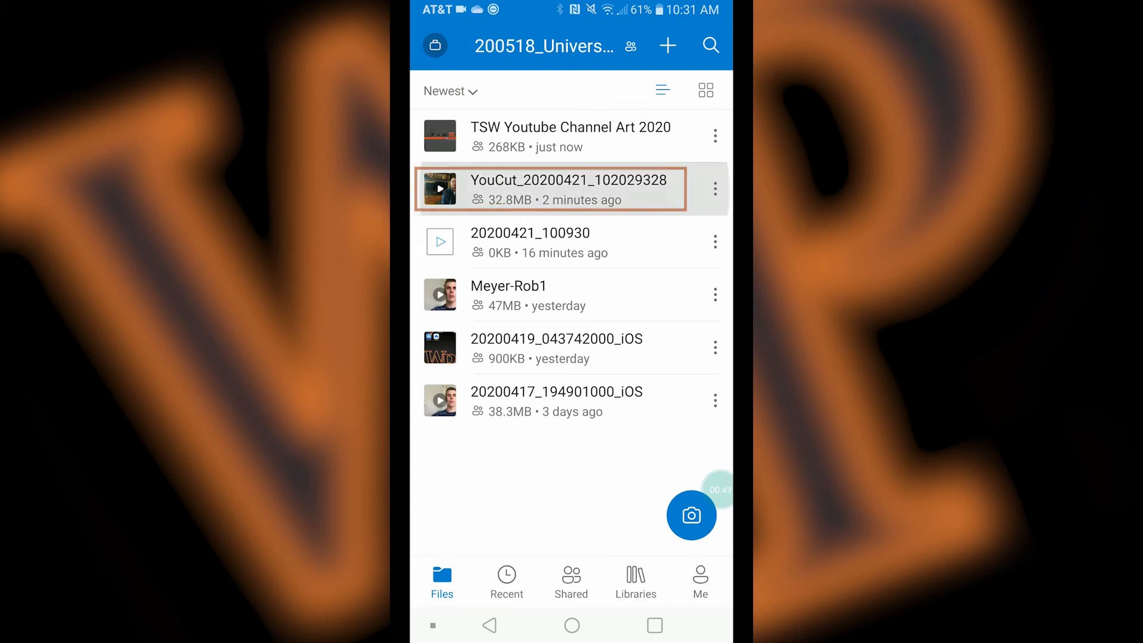
click(551, 189)
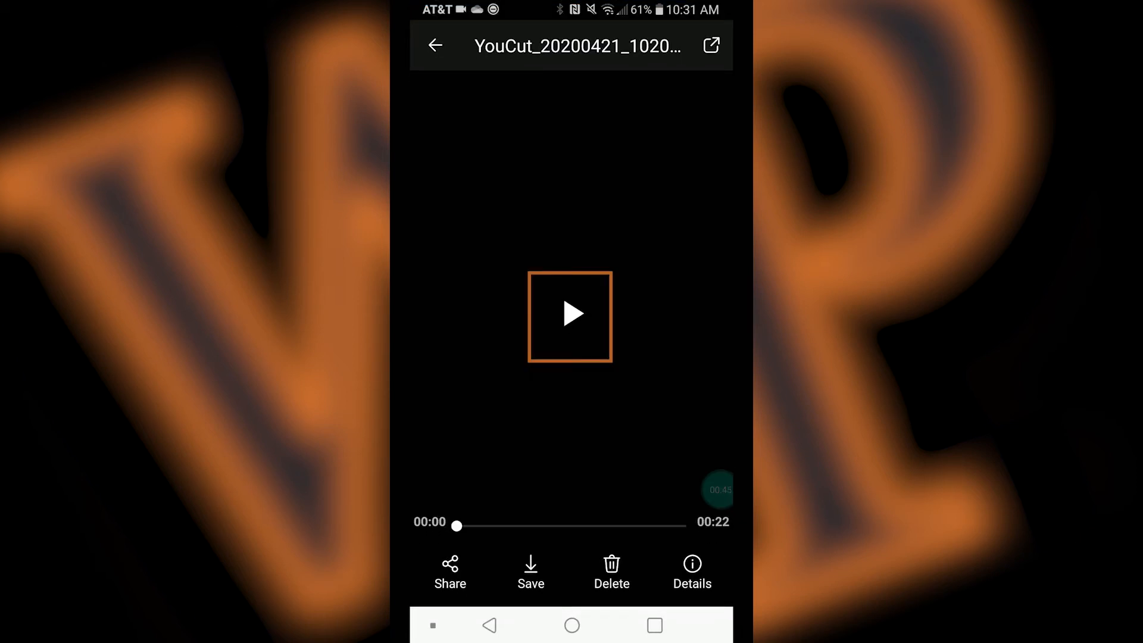
click(571, 317)
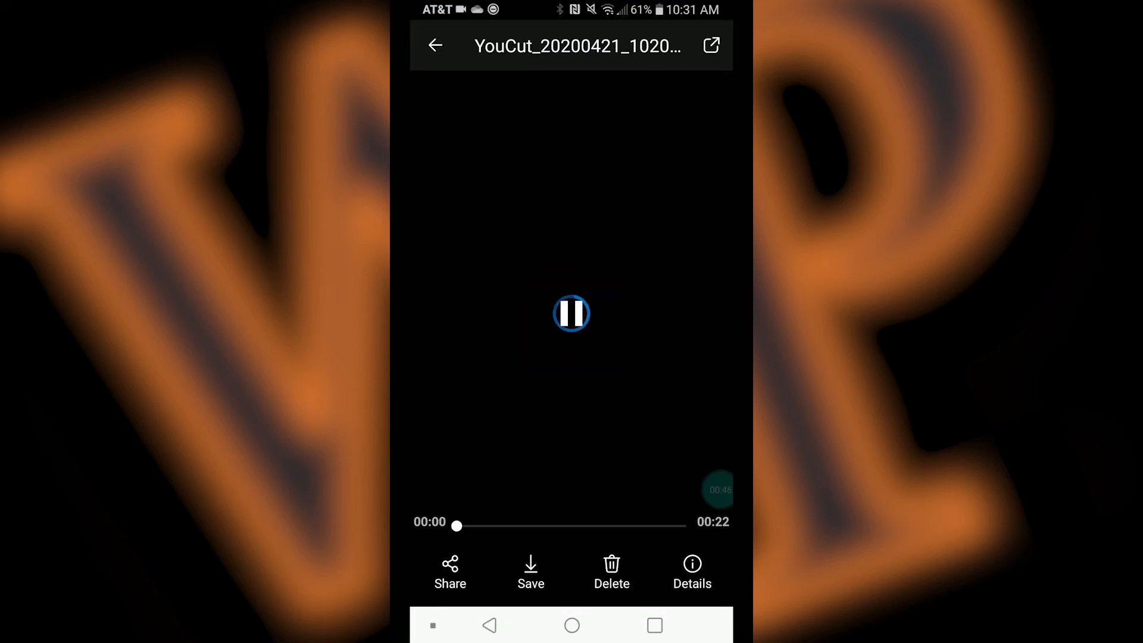
click(571, 313)
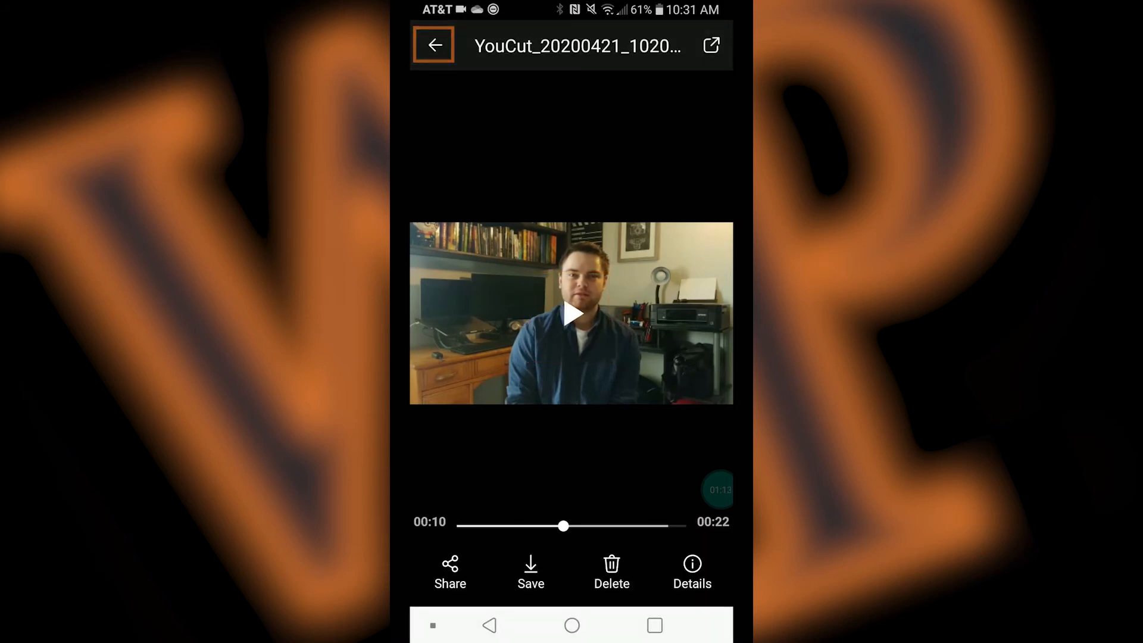
click(433, 45)
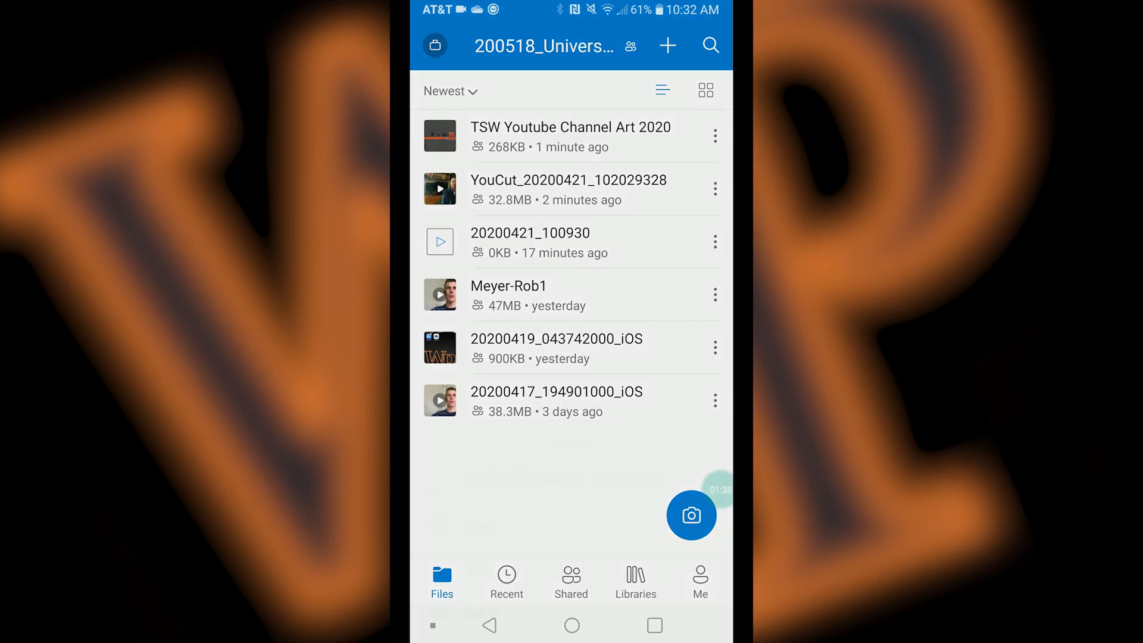
Rename the YouCut video to 'Derkas- Tim 1' via its actions menu and confirm
click(715, 188)
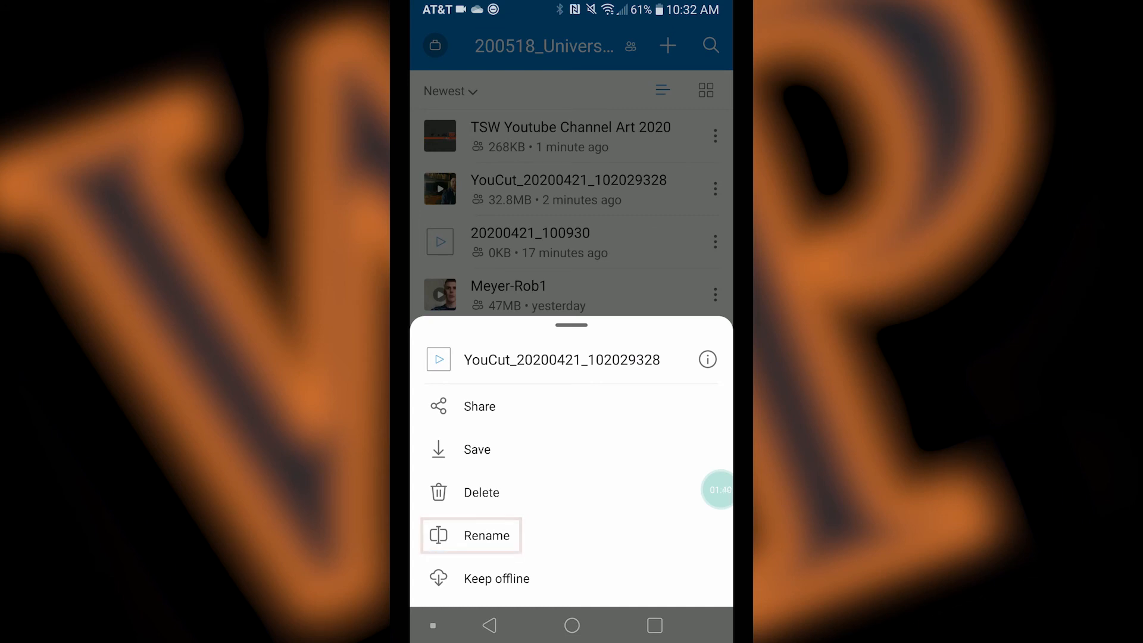
click(486, 536)
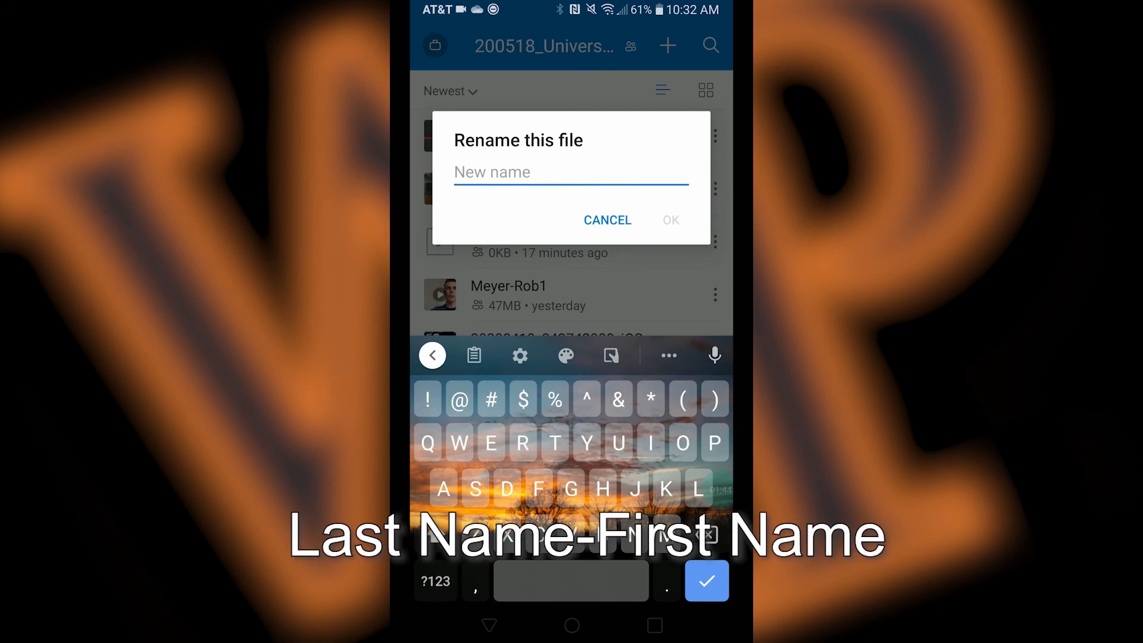
text(Derkas)
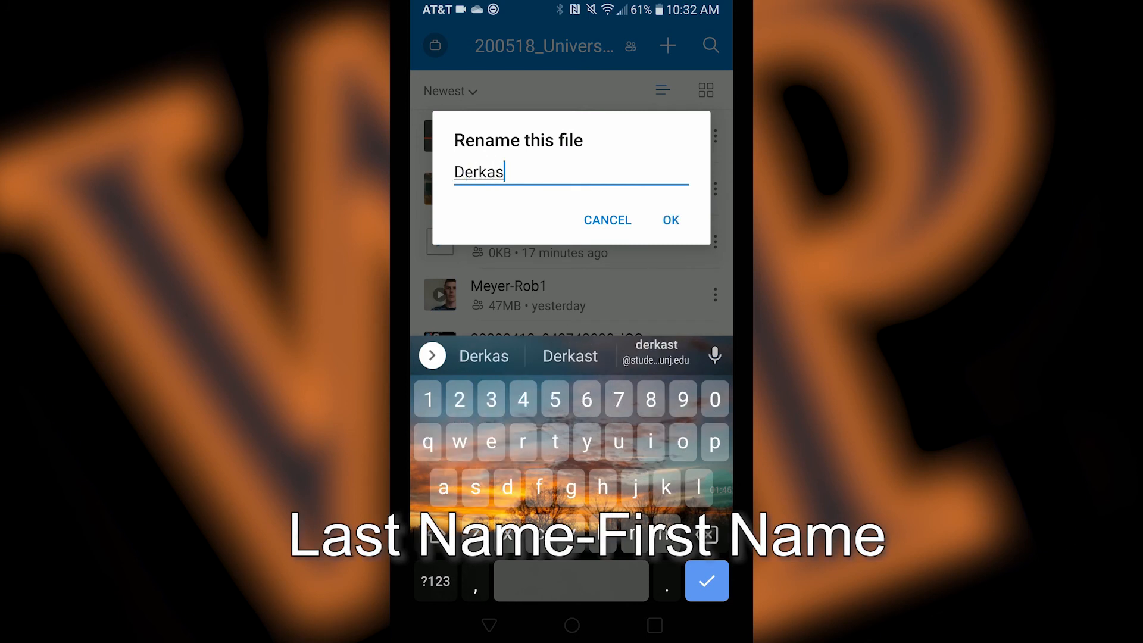
text(-)
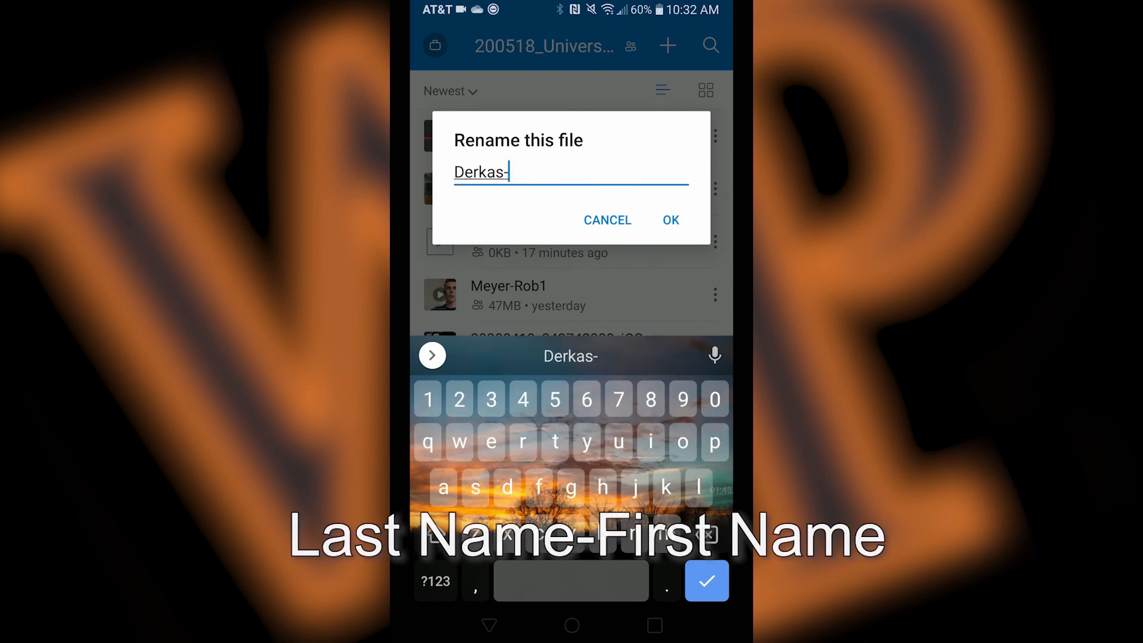
text(Tim)
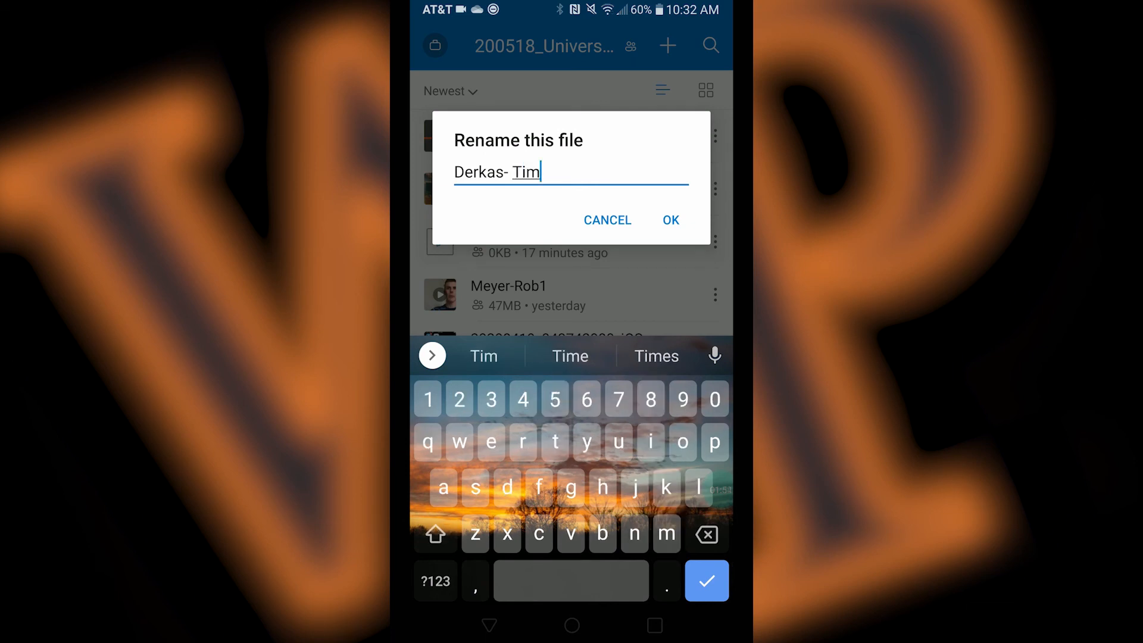
text(1)
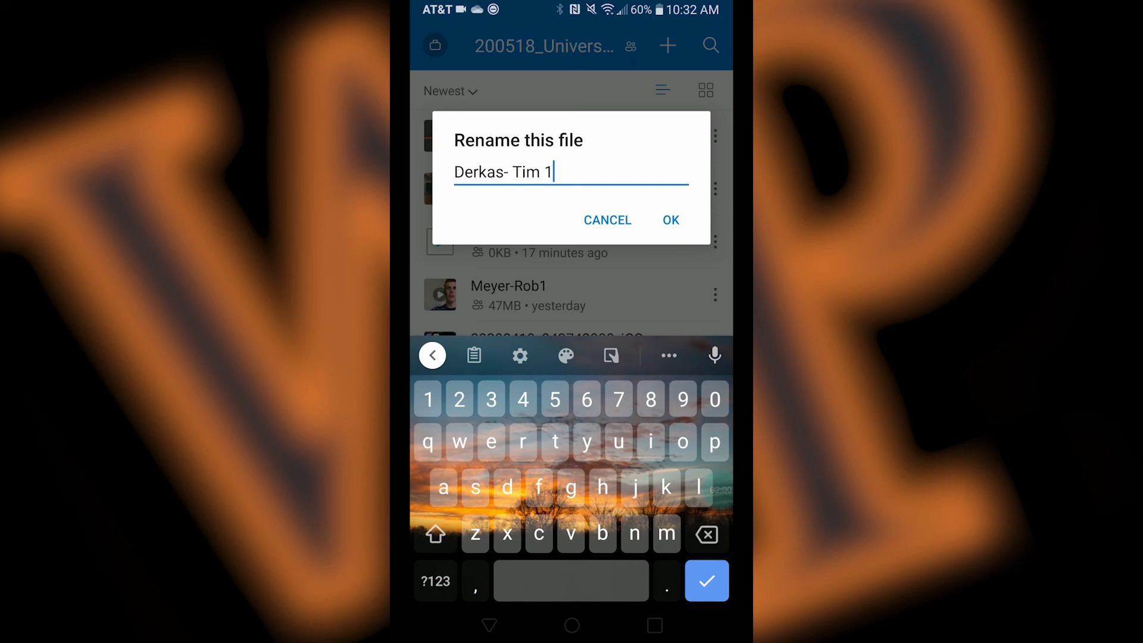
click(669, 219)
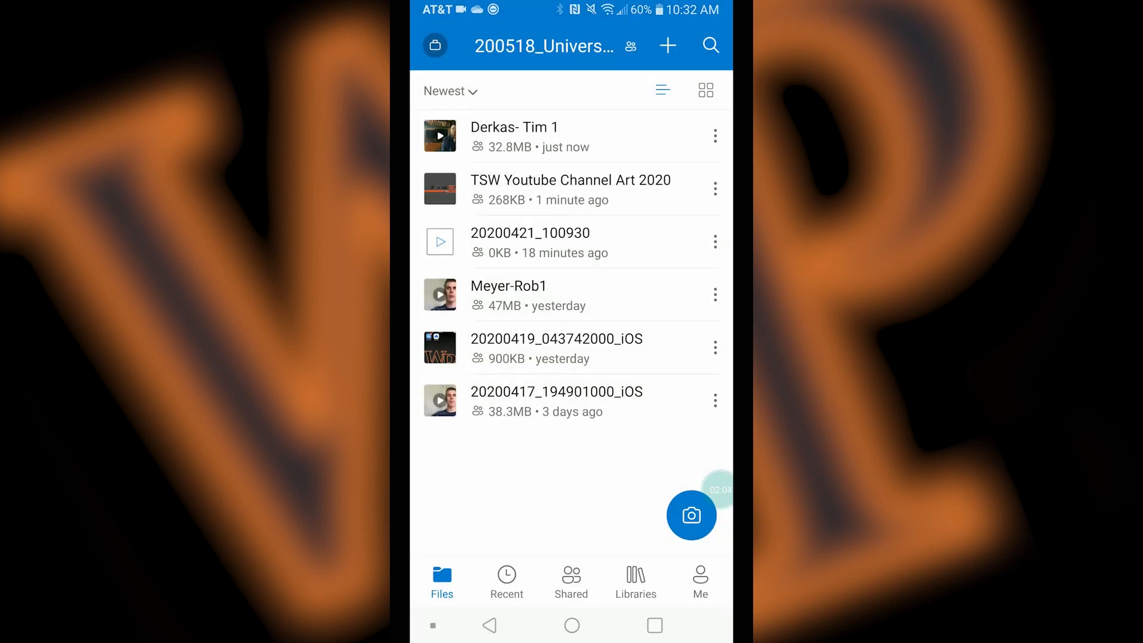
click(523, 136)
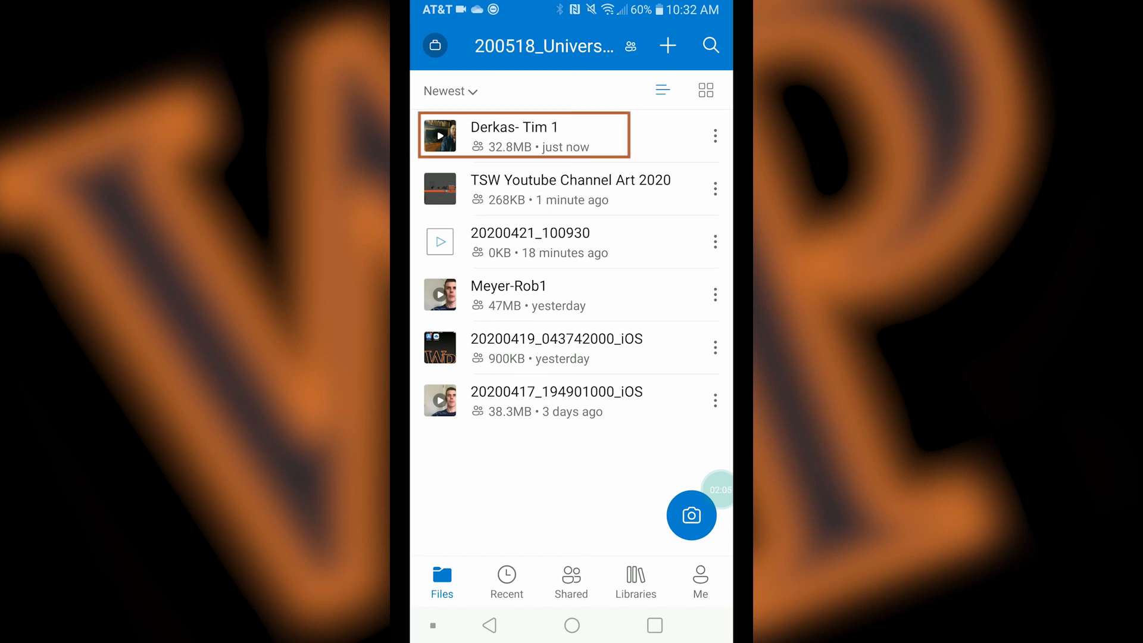
click(524, 136)
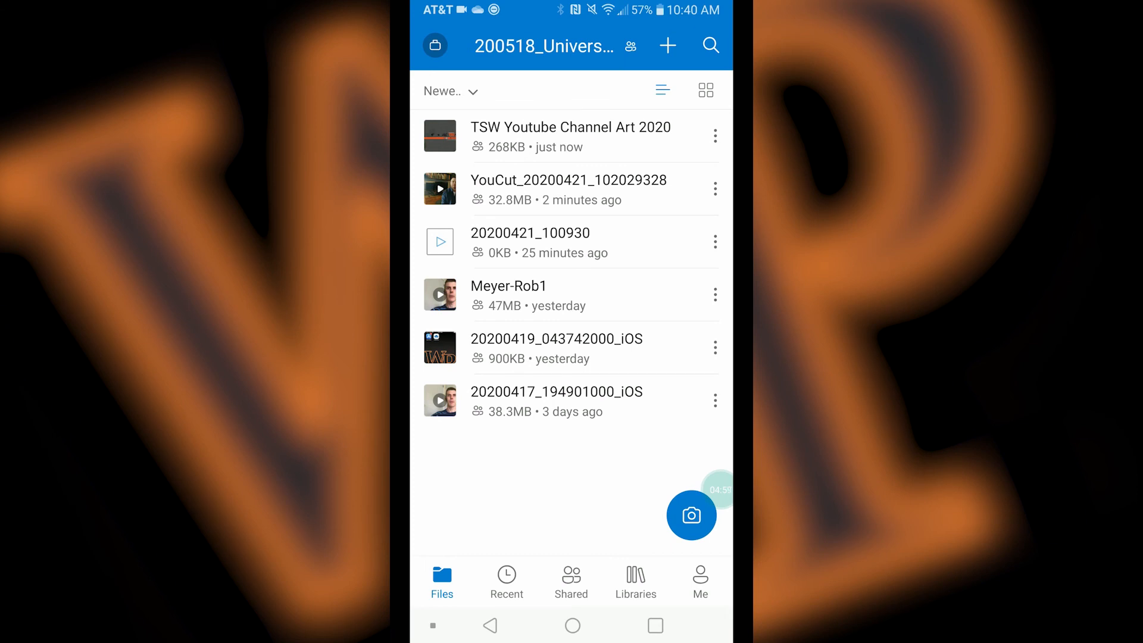
Show the Shared list with the ceremony folder under Today
click(573, 581)
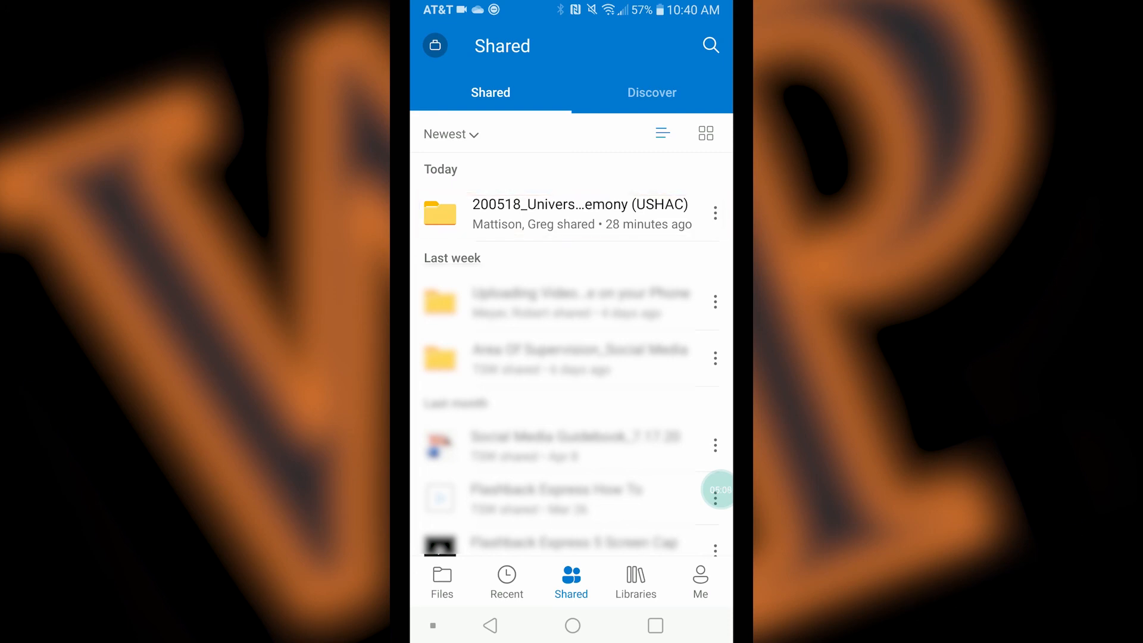
click(570, 213)
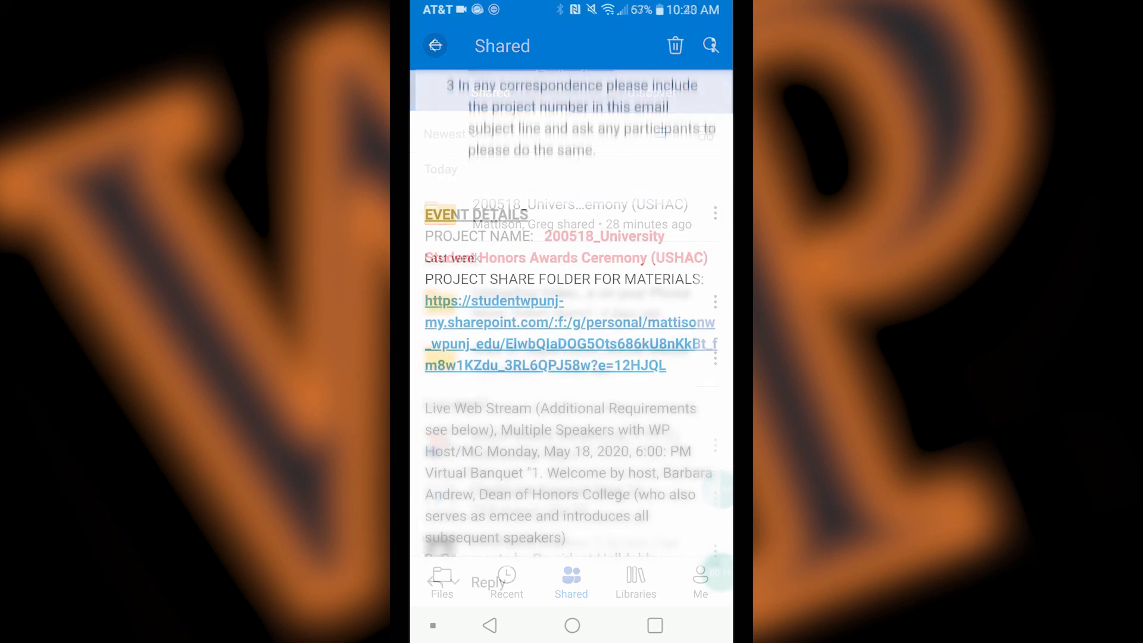